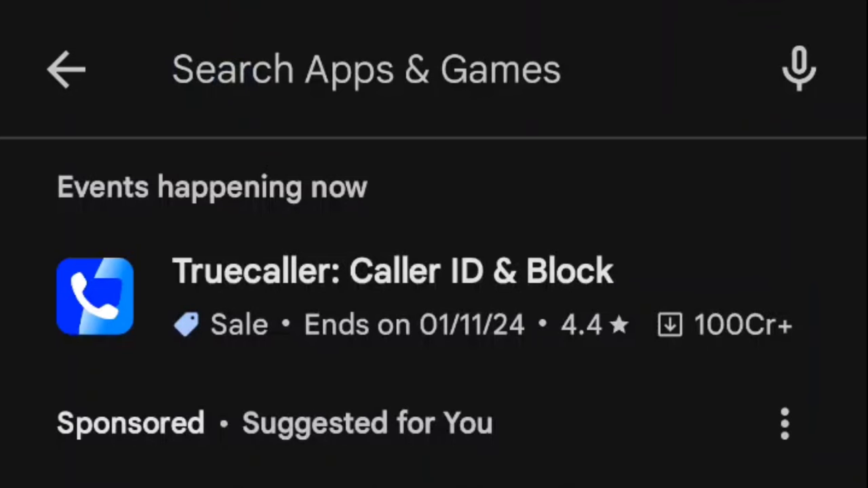
Search the Play Store for 'lemuroid' and install the Lemuroid emulator
type("lemuro")
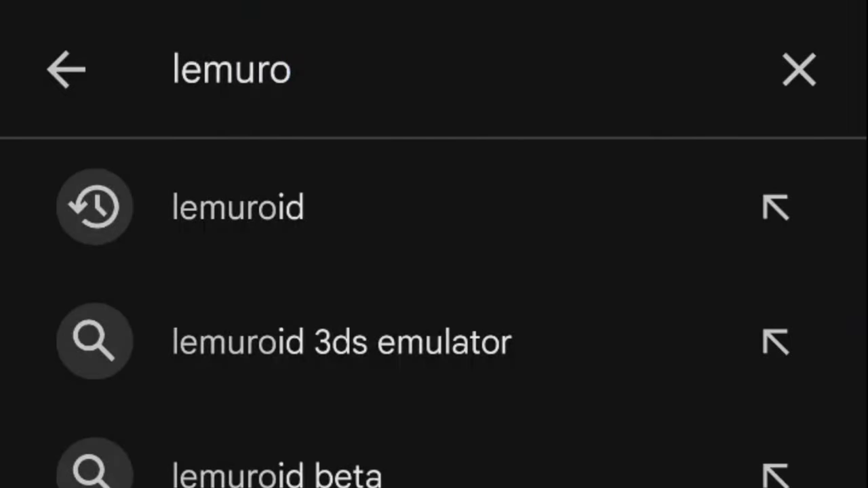
left_click(237, 206)
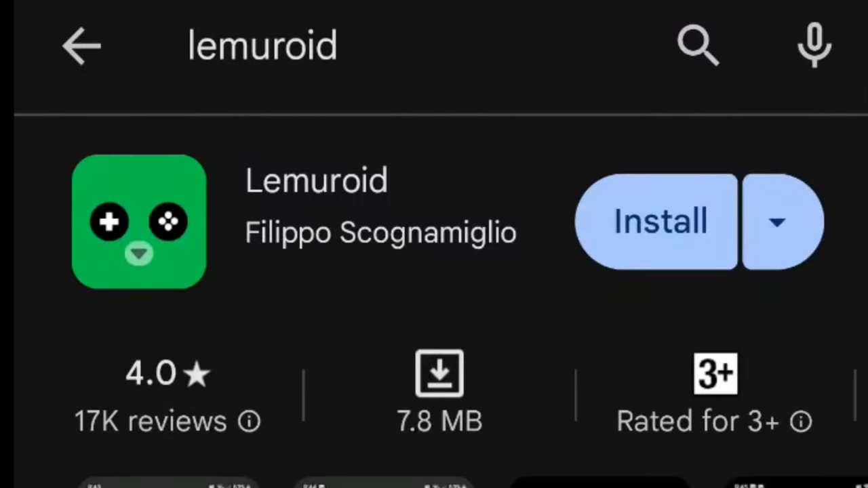
left_click(658, 221)
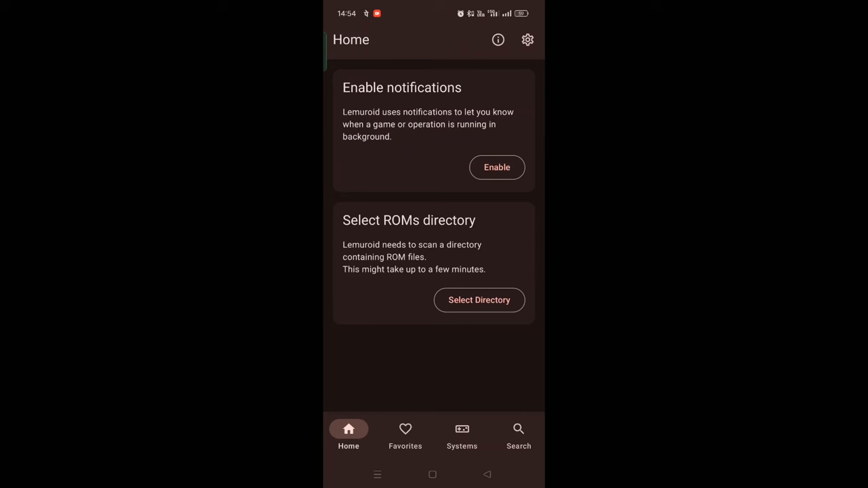
Select the ROMS folder as Lemuroid's games directory and allow file access
left_click(479, 300)
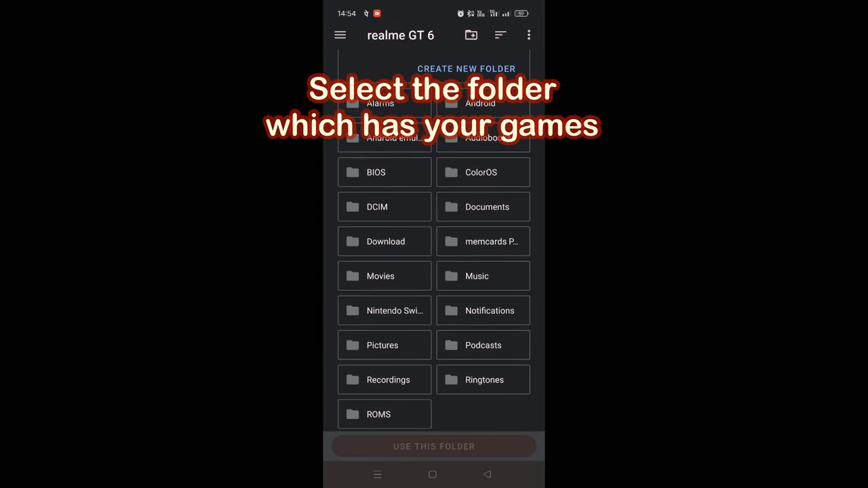
left_click(378, 415)
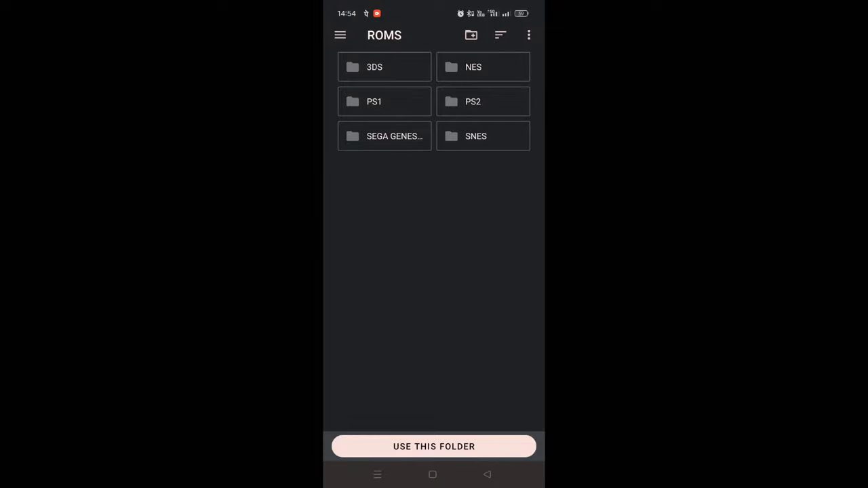
left_click(434, 446)
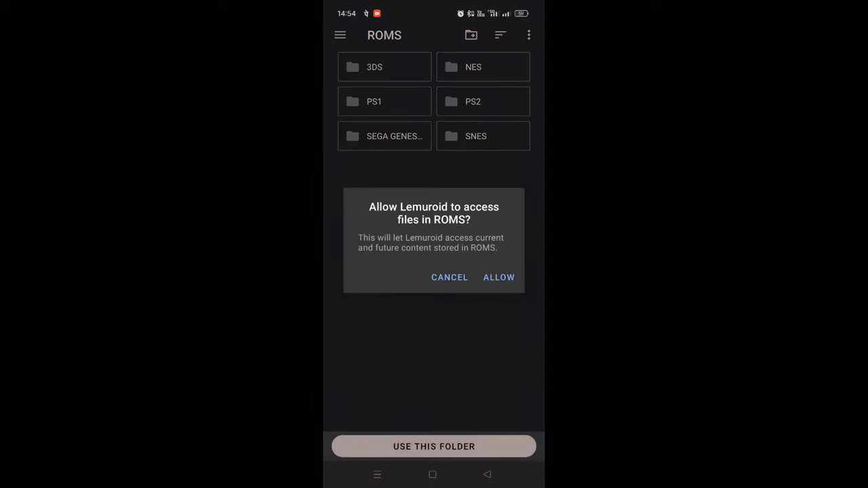
left_click(499, 277)
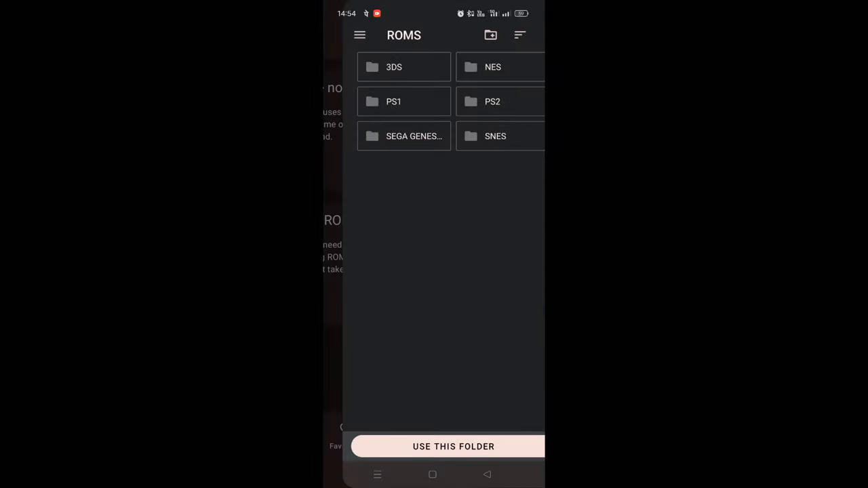
left_click(453, 446)
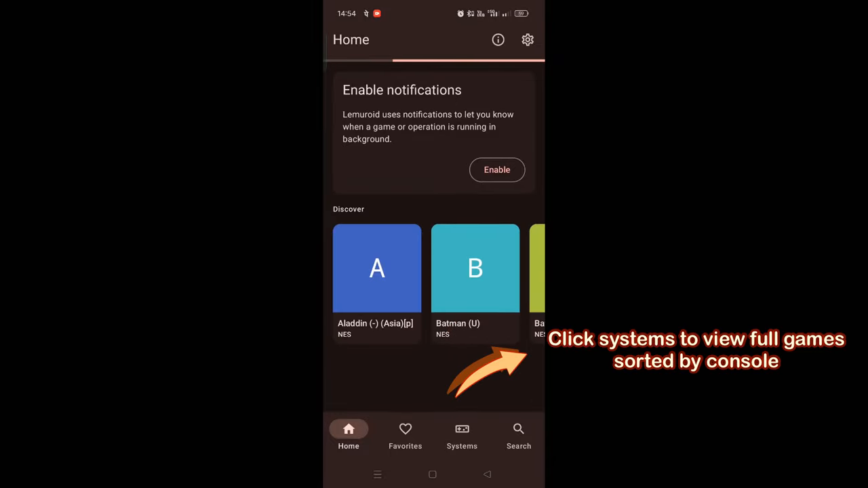
Browse the Nintendo game list from the Systems tab, then return to the systems list
scroll("left", 3)
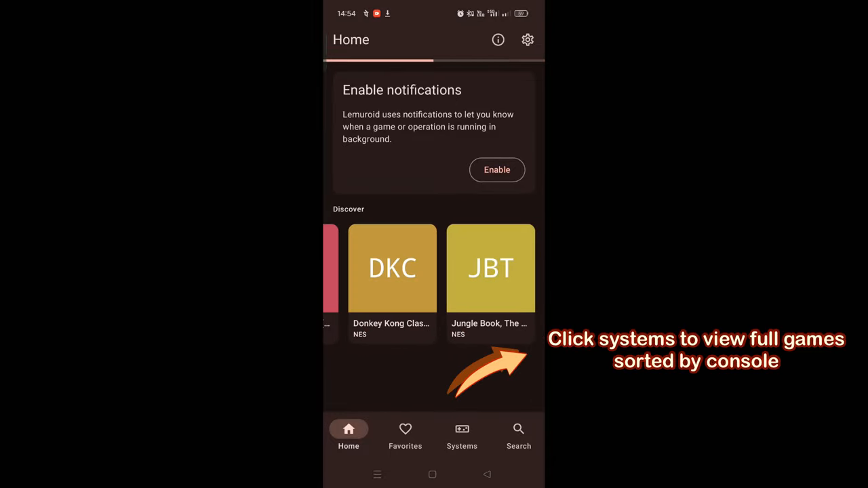
left_click(461, 434)
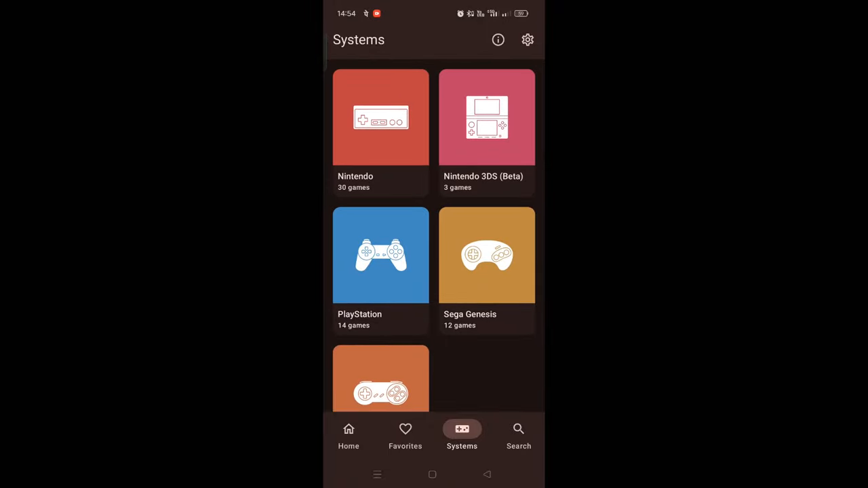
left_click(380, 116)
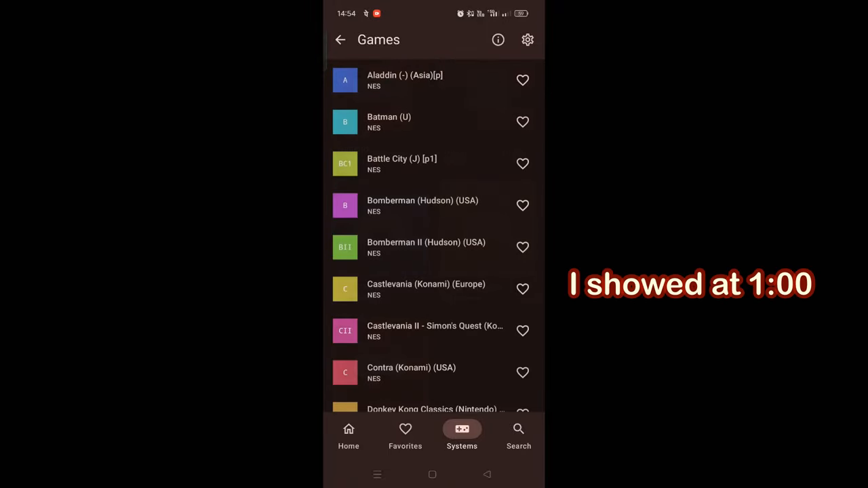
scroll("down", 3)
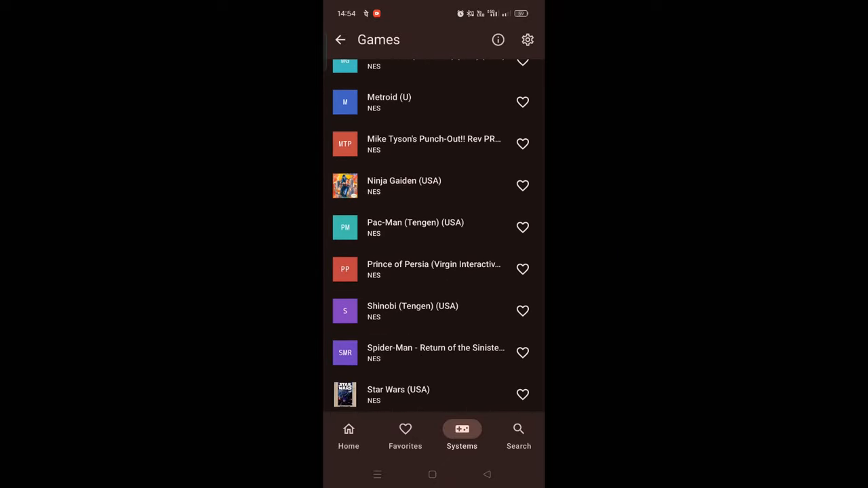
scroll("down", 3)
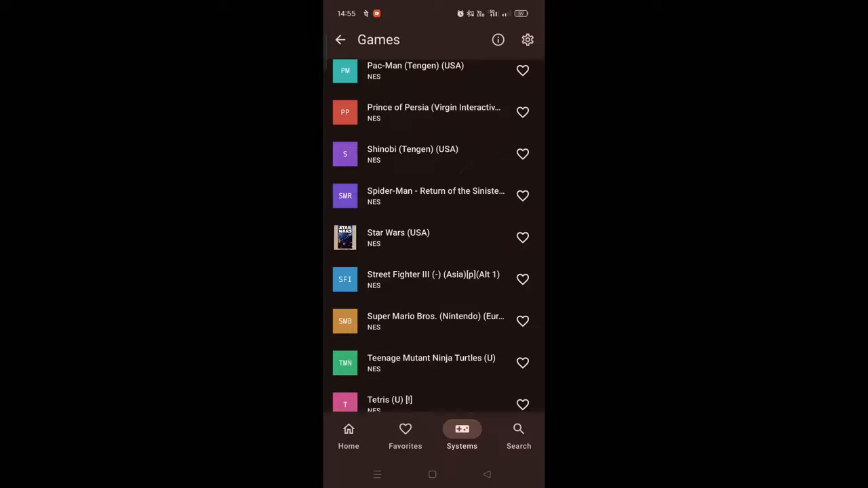
left_click(341, 39)
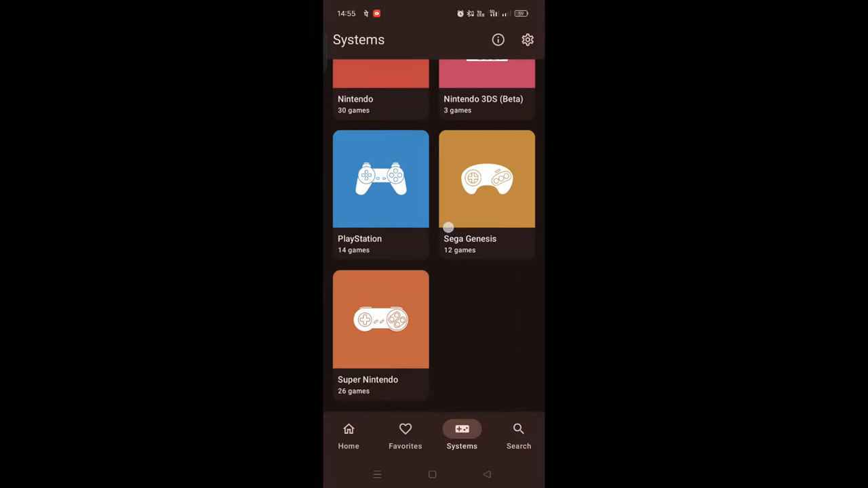
View the ROM files inside the ROMS > NES folder in File Manager
left_click(380, 320)
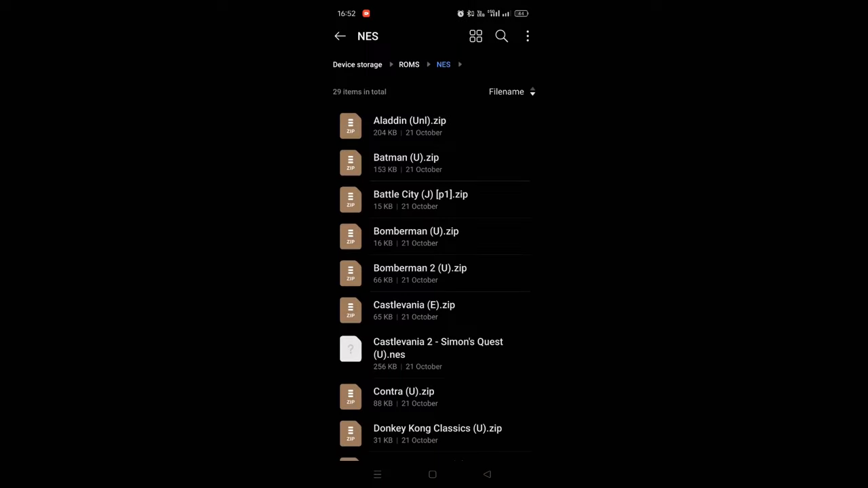
scroll("down", 3)
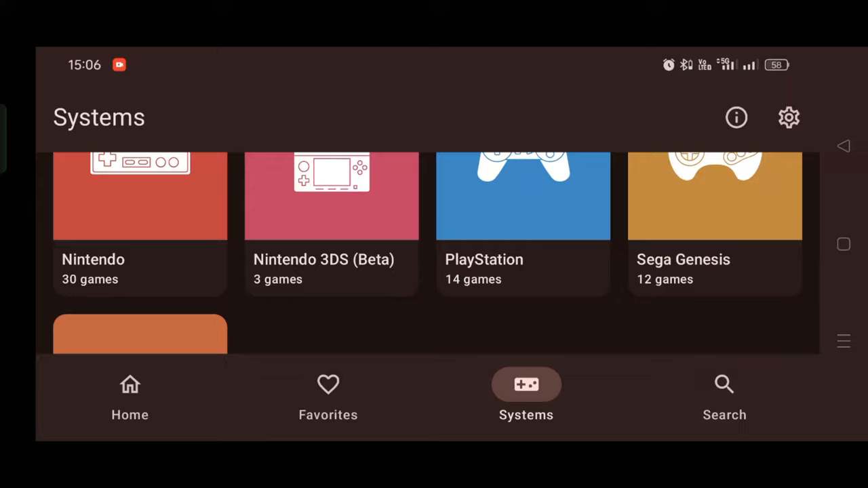
Launch Contra from the Nintendo list and save the game into a state slot
left_click(140, 197)
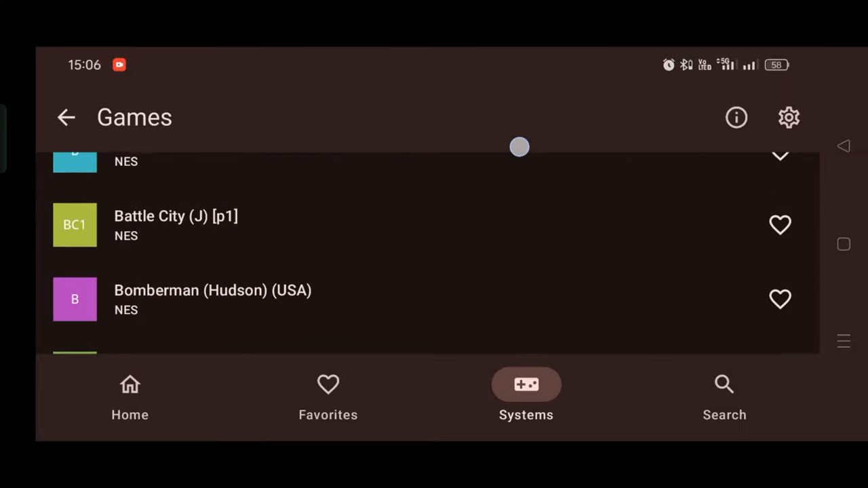
scroll("down", 3)
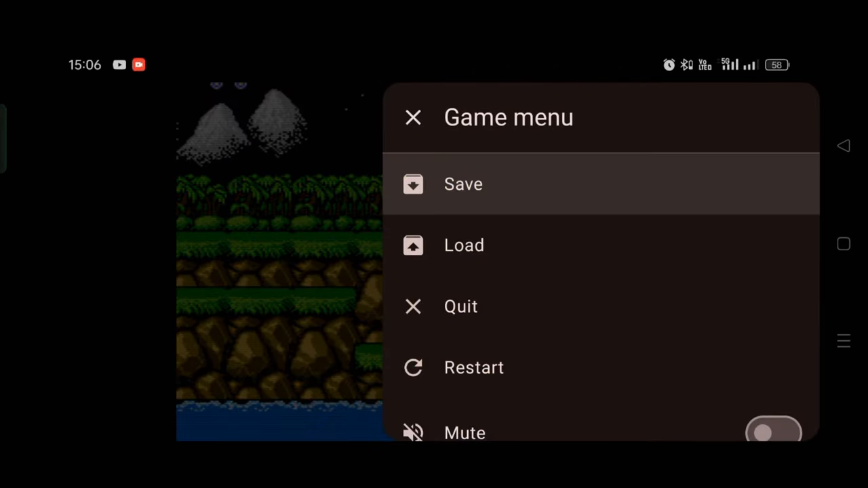
left_click(464, 184)
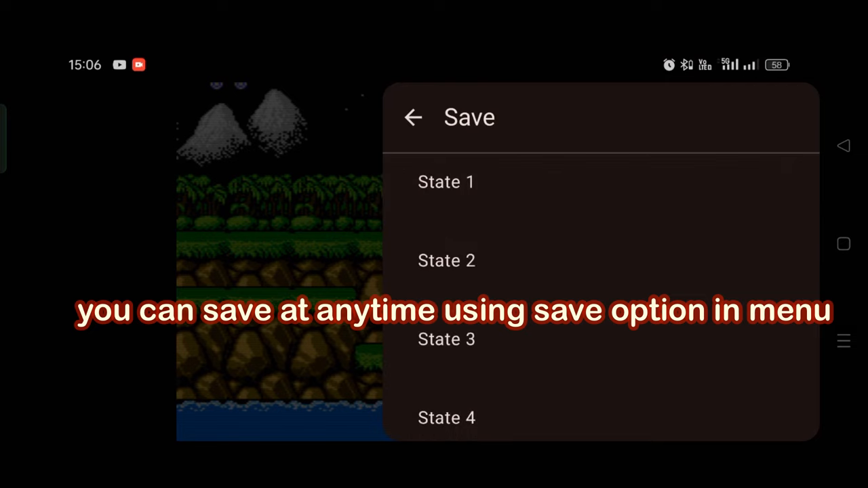
left_click(413, 117)
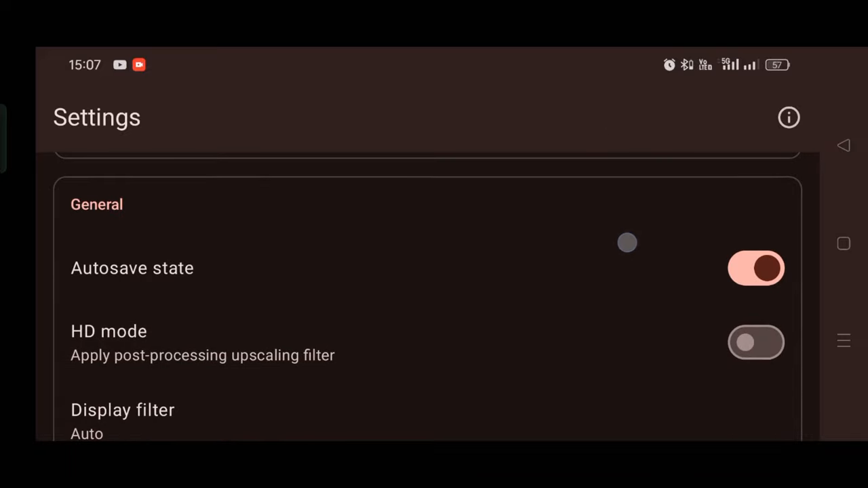
left_click(756, 269)
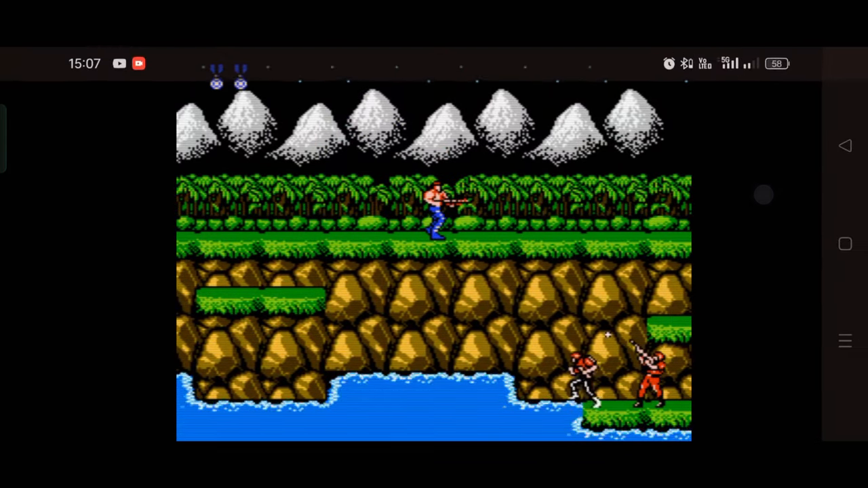
Load Contra's saved State 1 from the game menu, then start Ninja Gaiden at its title screen
left_click(843, 342)
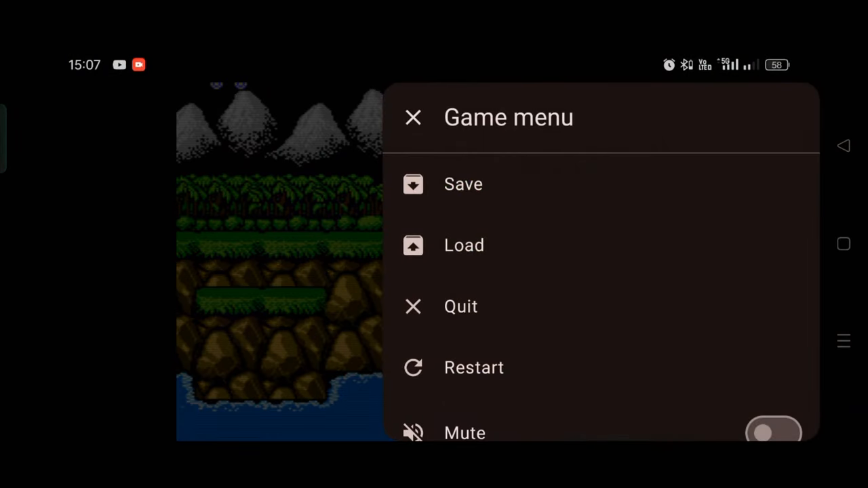
left_click(463, 244)
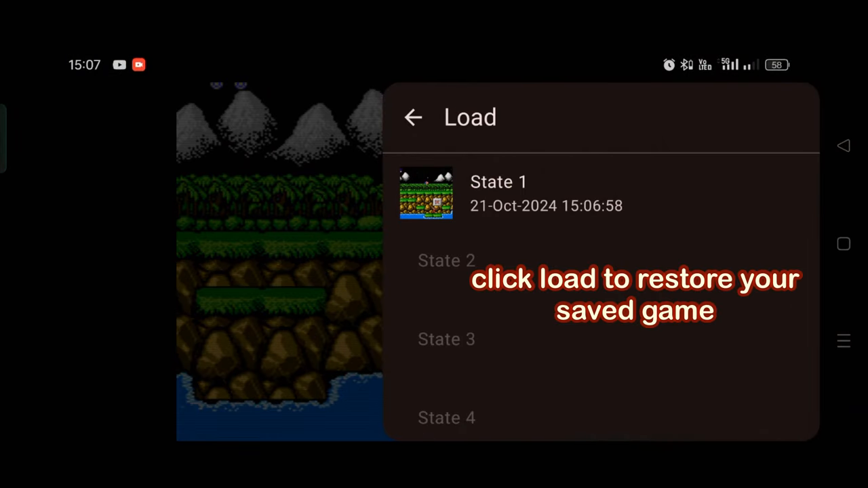
left_click(499, 193)
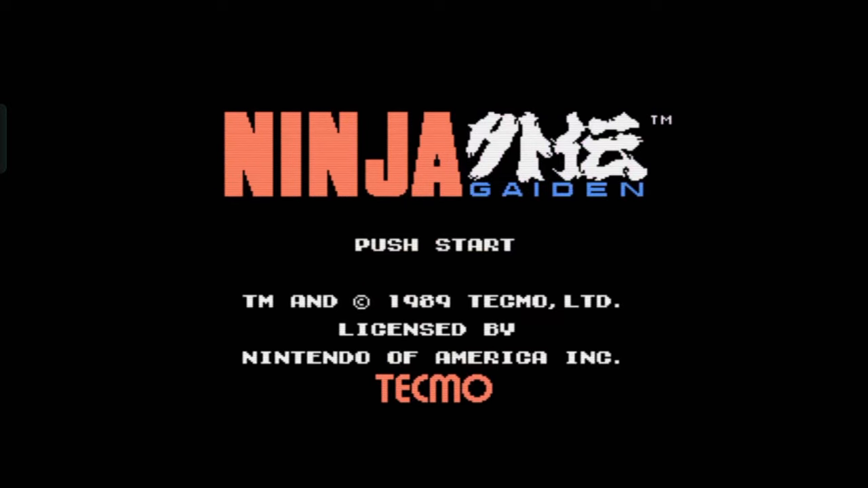
key("enter")
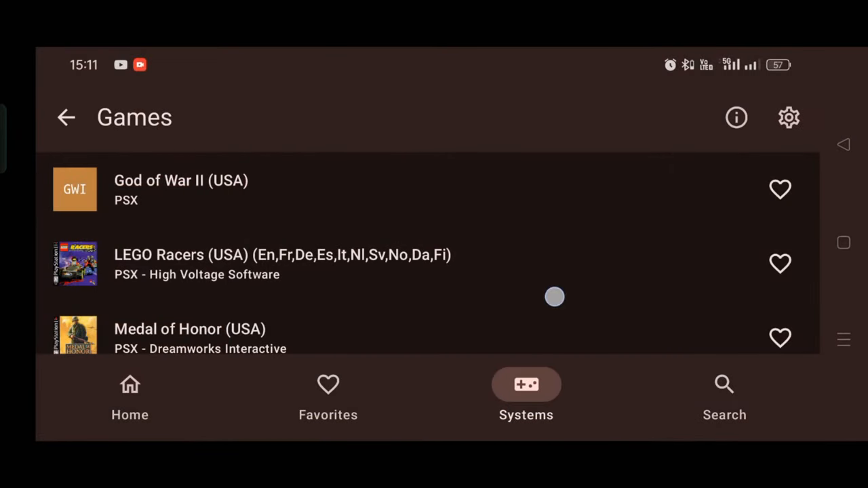
Reach Lemuroid's Advanced settings and scroll to the Direct game load option
scroll("down", 3)
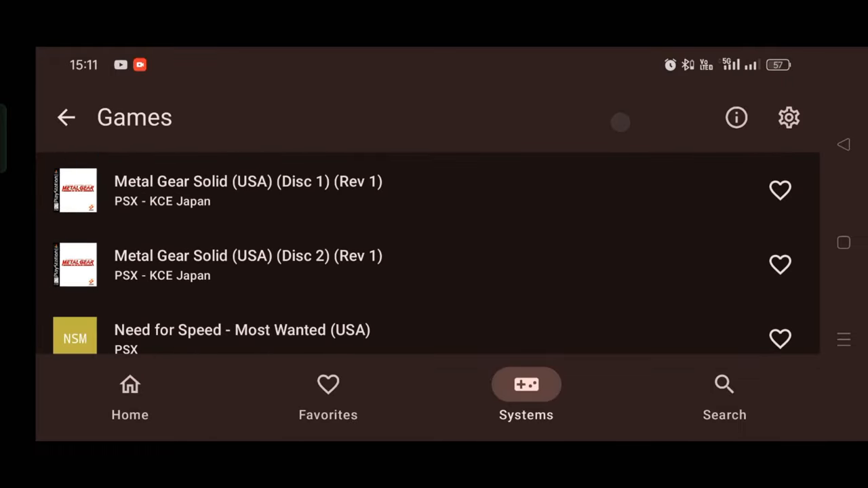
scroll("down", 3)
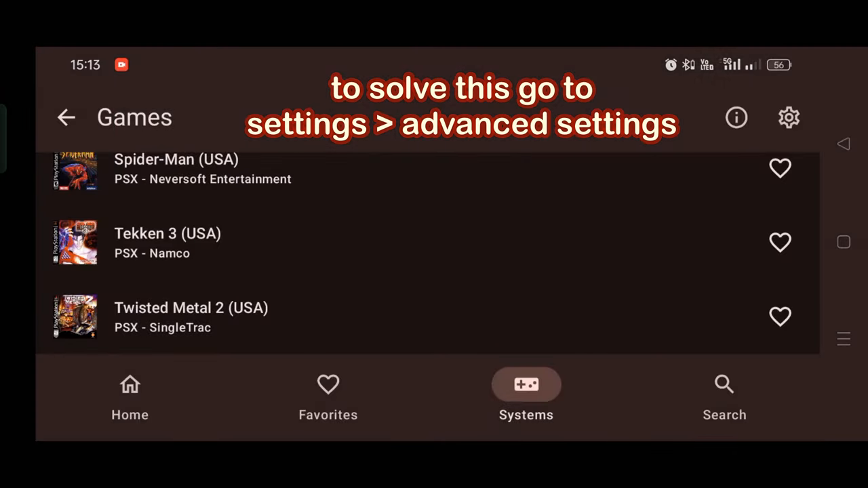
scroll("down", 3)
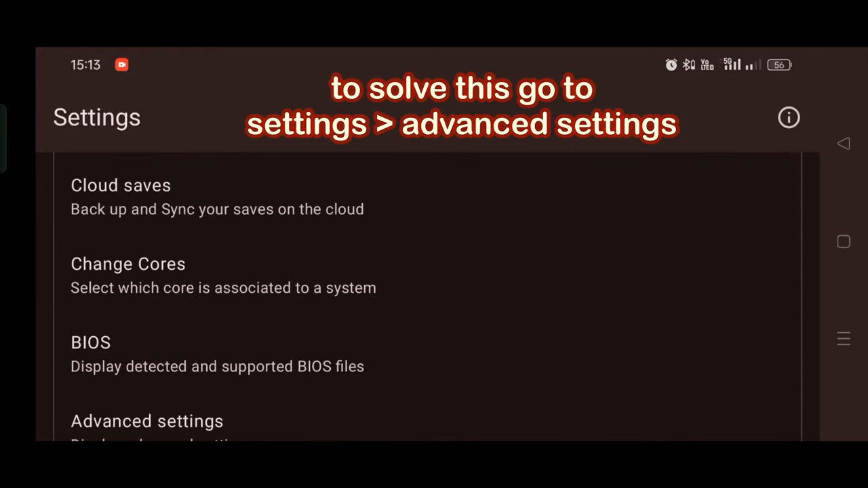
left_click(147, 421)
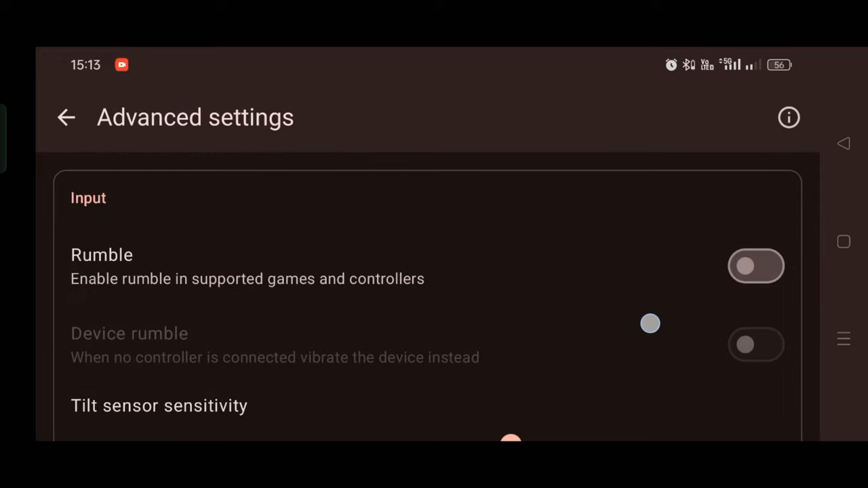
scroll("down", 3)
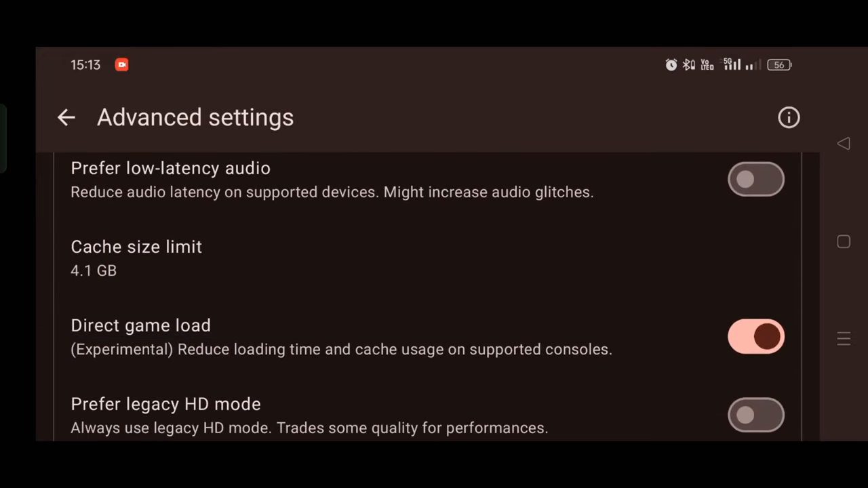
scroll("down", 3)
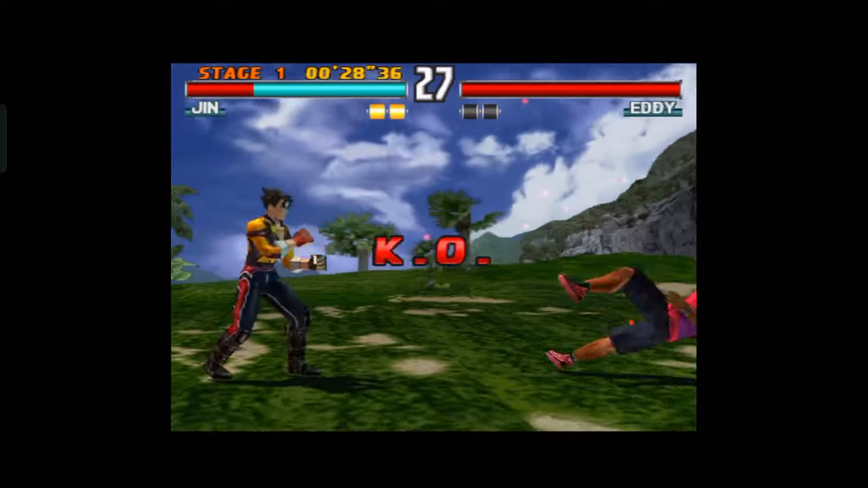
Play through a Tekken 3 fight using the on-screen controls
left_click(714, 216)
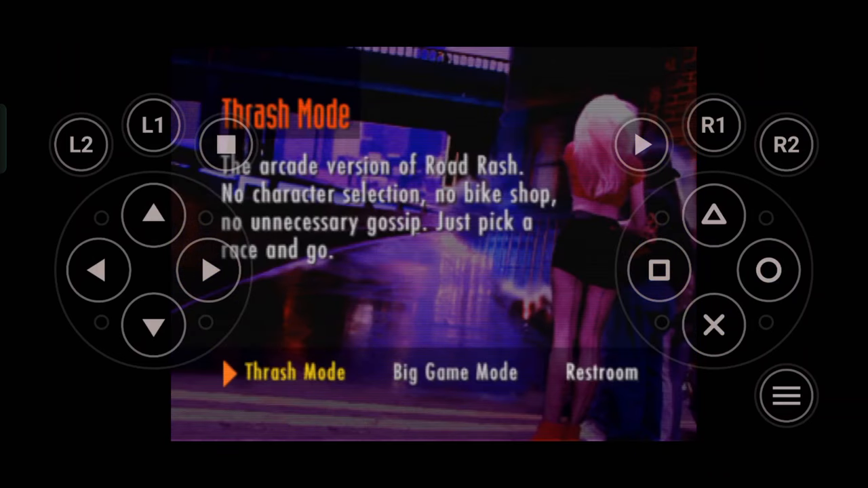
Pick Thrash Mode with the X button, accelerate through the race start, then bring up the game menu
left_click(714, 325)
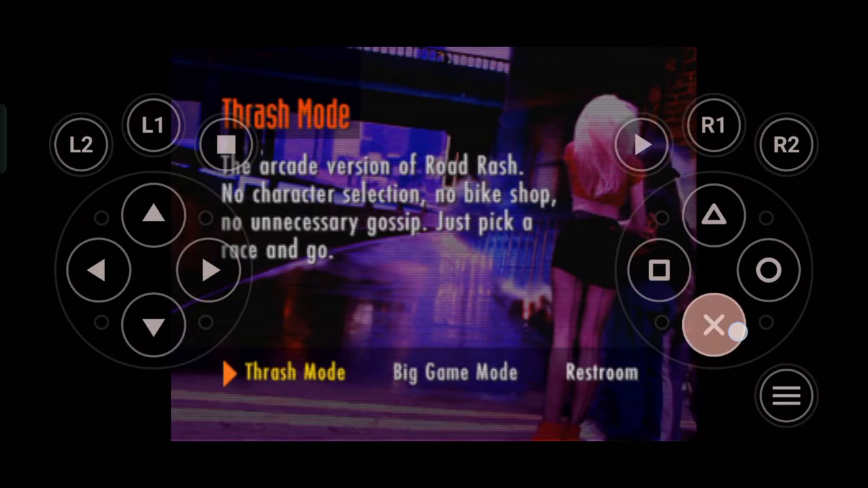
left_click(713, 326)
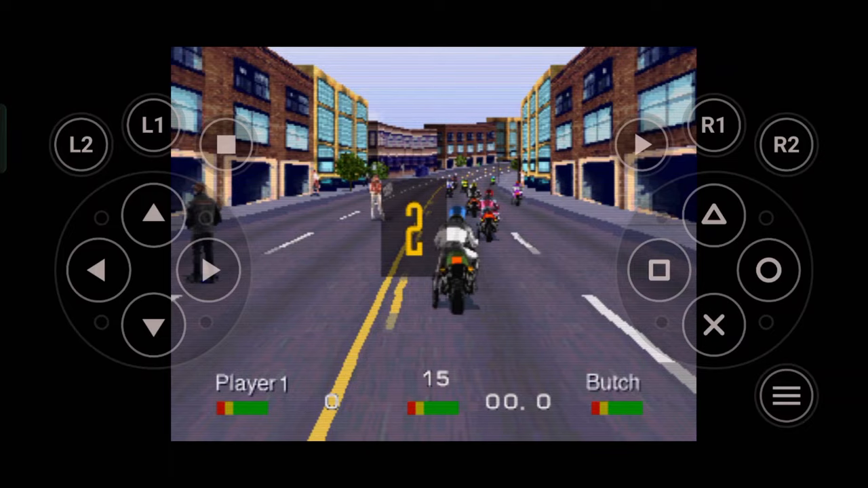
left_click(714, 325)
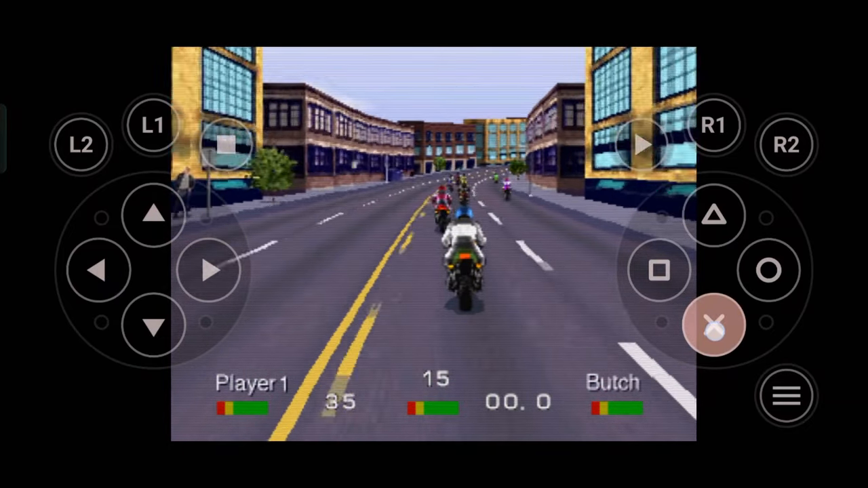
left_click(658, 269)
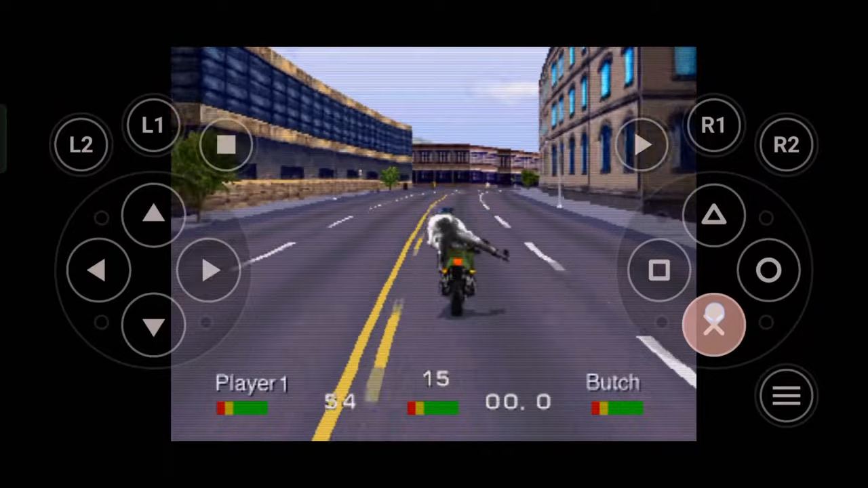
left_click(210, 271)
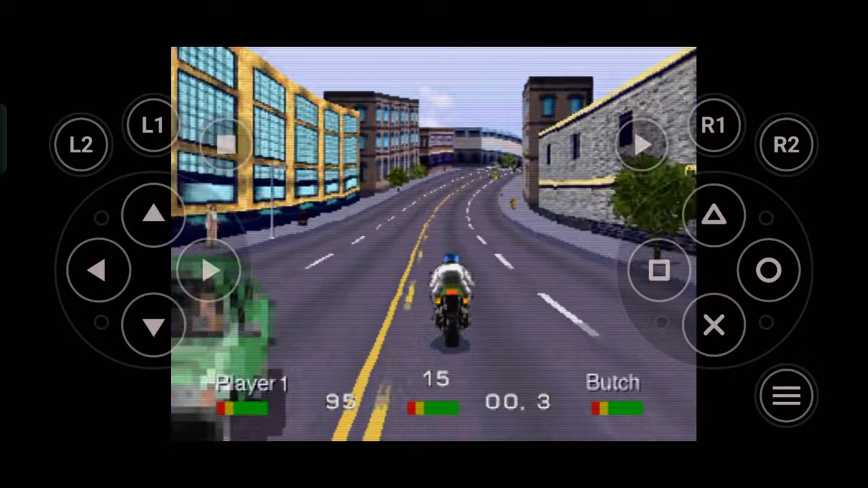
left_click(787, 396)
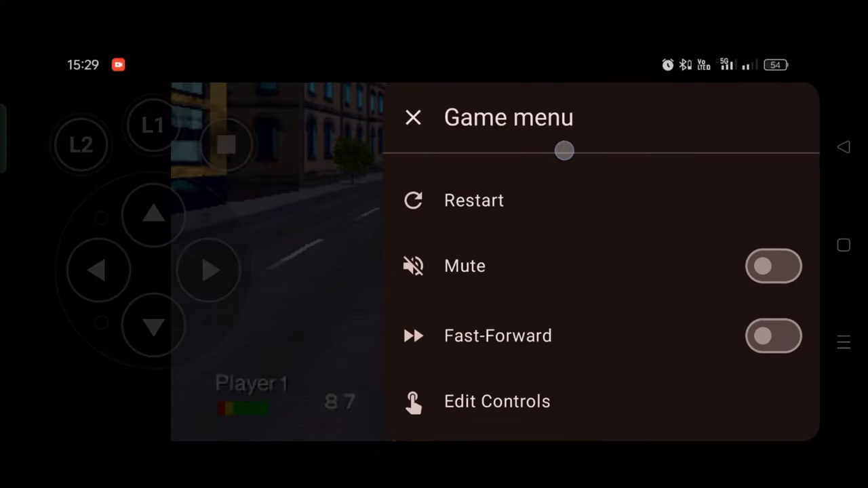